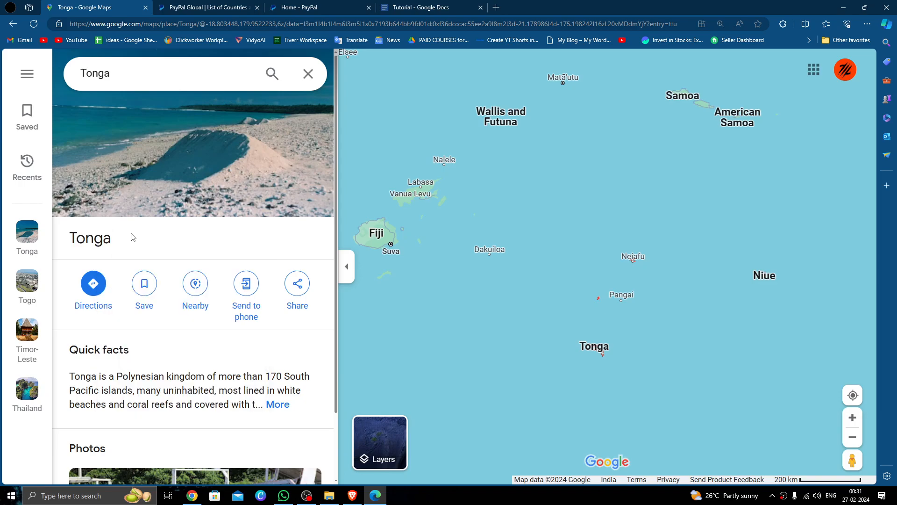
- Find Tonga in PayPal's Asia Pacific supported-country list, then return to the account dashboard
{"action": "left_click", "coordinate": [206, 7]}
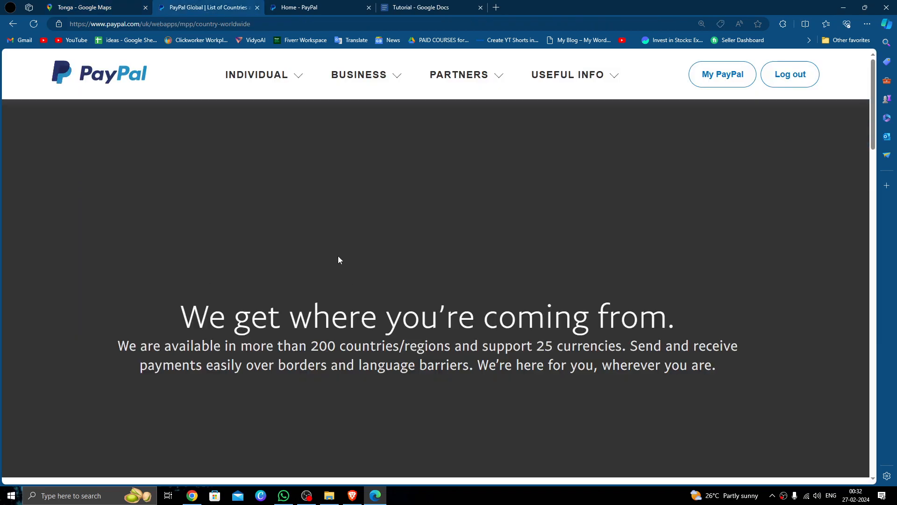
{"action": "mouse_move", "coordinate": [339, 262]}
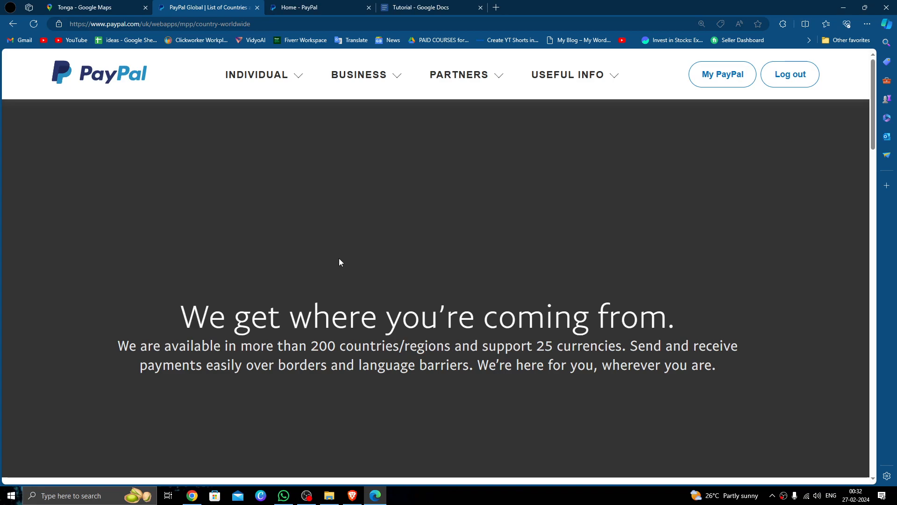
{"action": "mouse_move", "coordinate": [276, 250]}
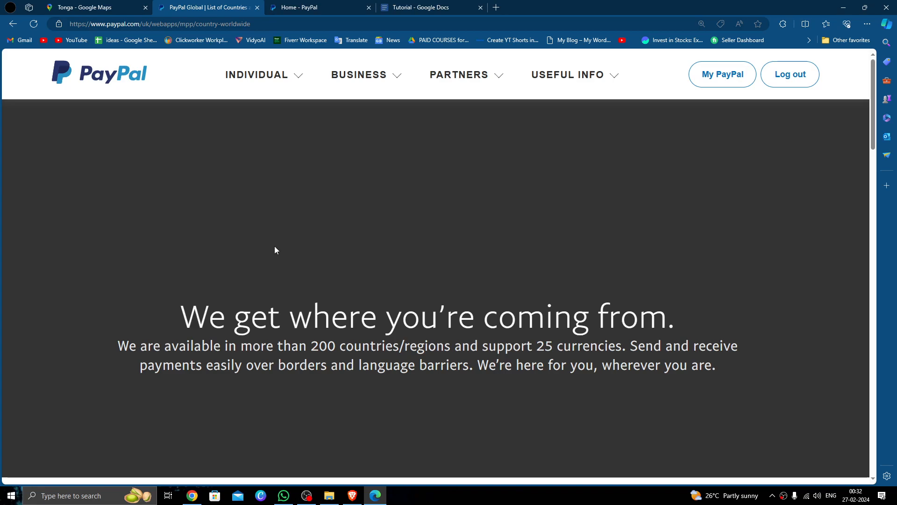
{"action": "mouse_move", "coordinate": [276, 246]}
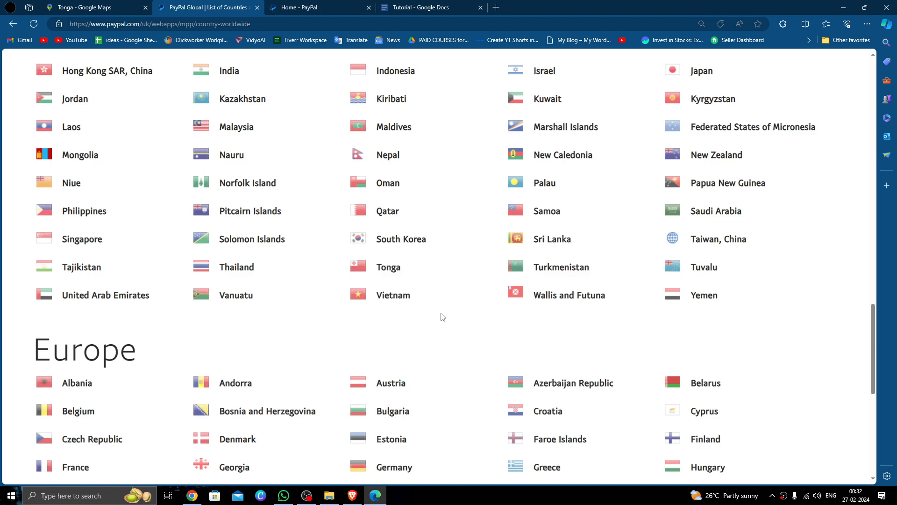
{"action": "mouse_move", "coordinate": [388, 267]}
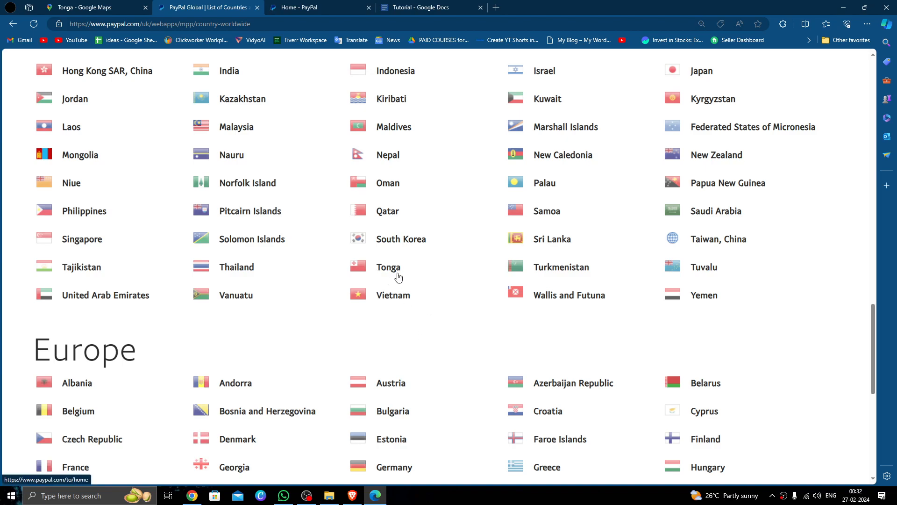
{"action": "scroll", "scroll_direction": "down", "scroll_amount": 3}
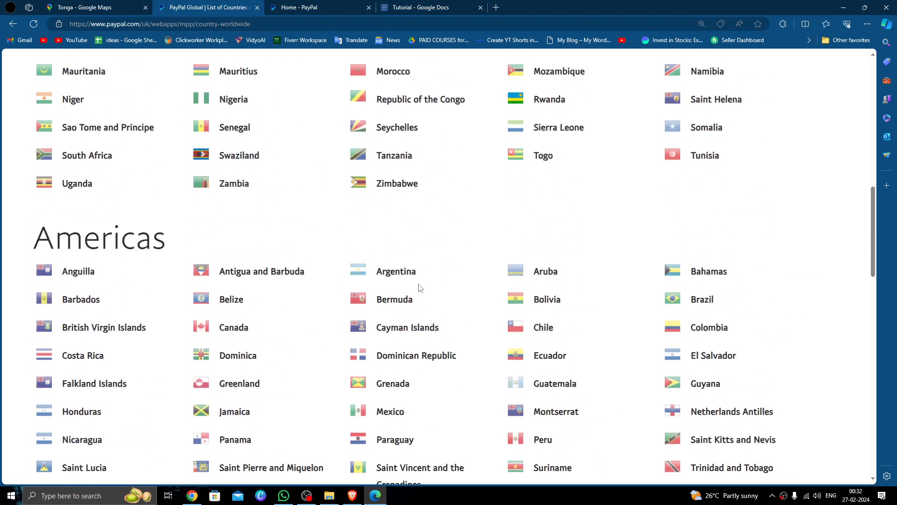
{"action": "left_click", "coordinate": [319, 7]}
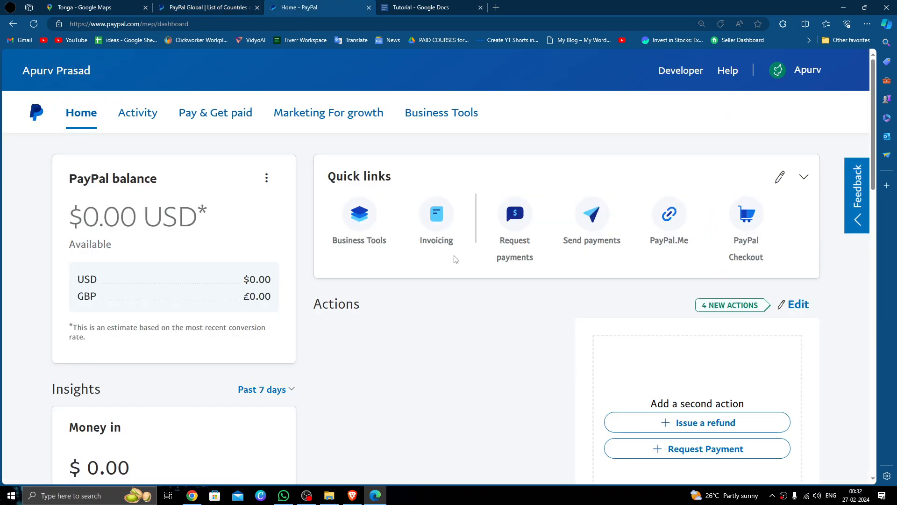
{"action": "mouse_move", "coordinate": [553, 346]}
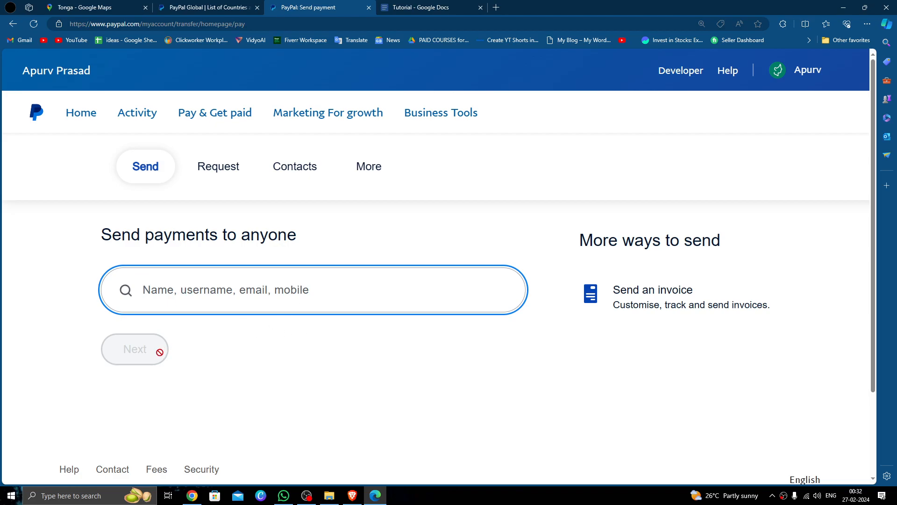
{"action": "mouse_move", "coordinate": [218, 353]}
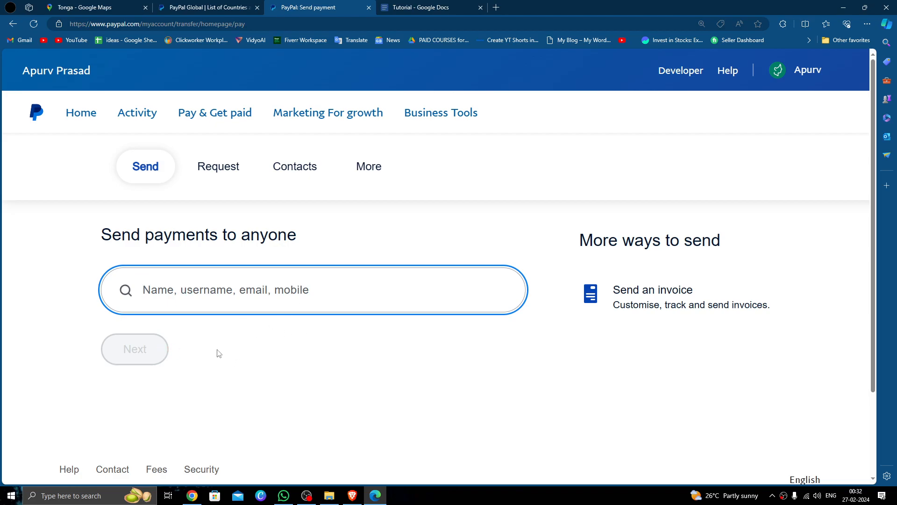